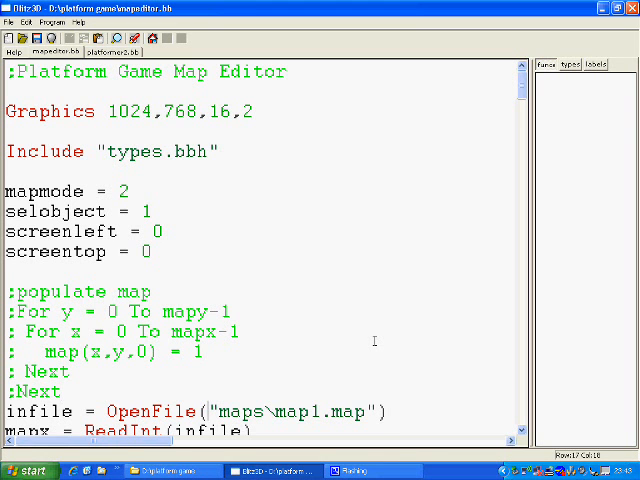
{"action": "scroll", "scroll_direction": "down", "scroll_amount": 3}
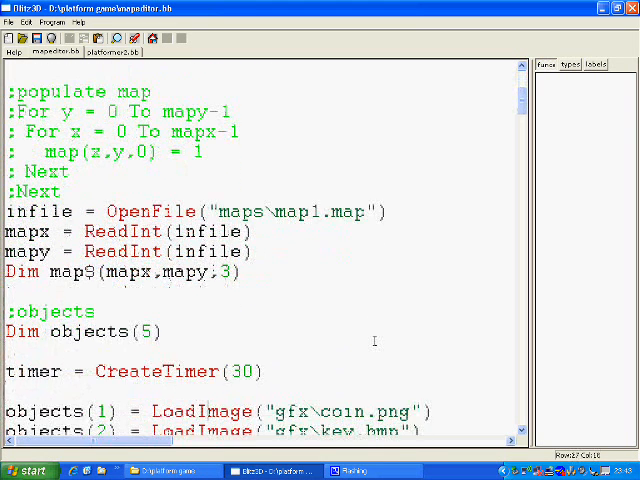
{"action": "scroll", "scroll_direction": "down", "scroll_amount": 3}
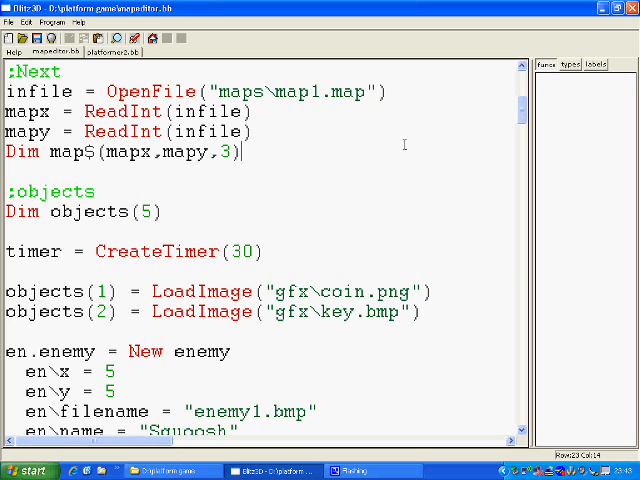
{"action": "double_click", "coordinate": [130, 131]}
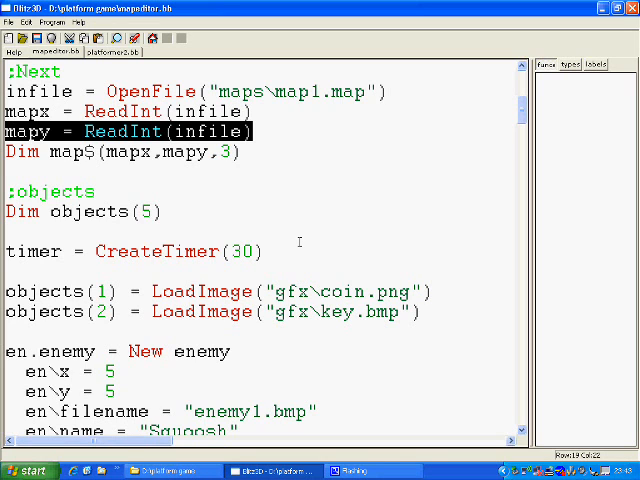
{"action": "left_click", "coordinate": [263, 334]}
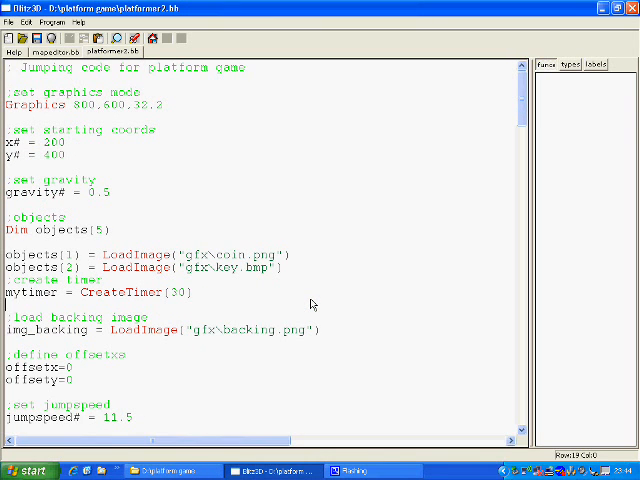
{"action": "key", "text": "F5"}
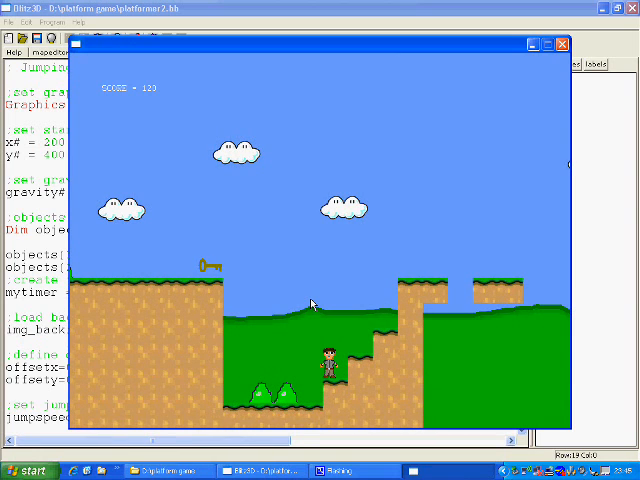
{"action": "left_click", "coordinate": [560, 44]}
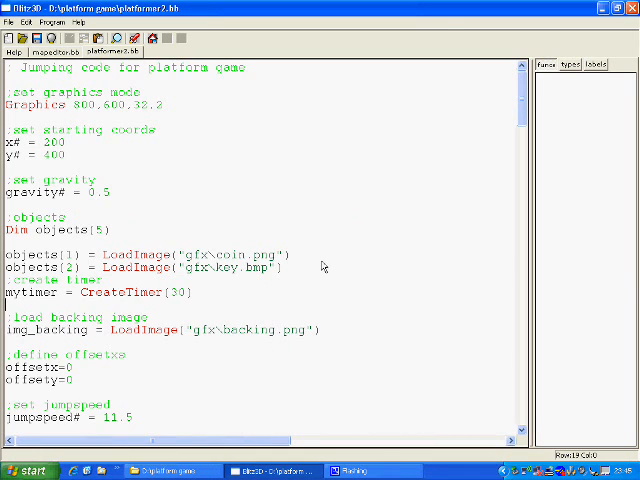